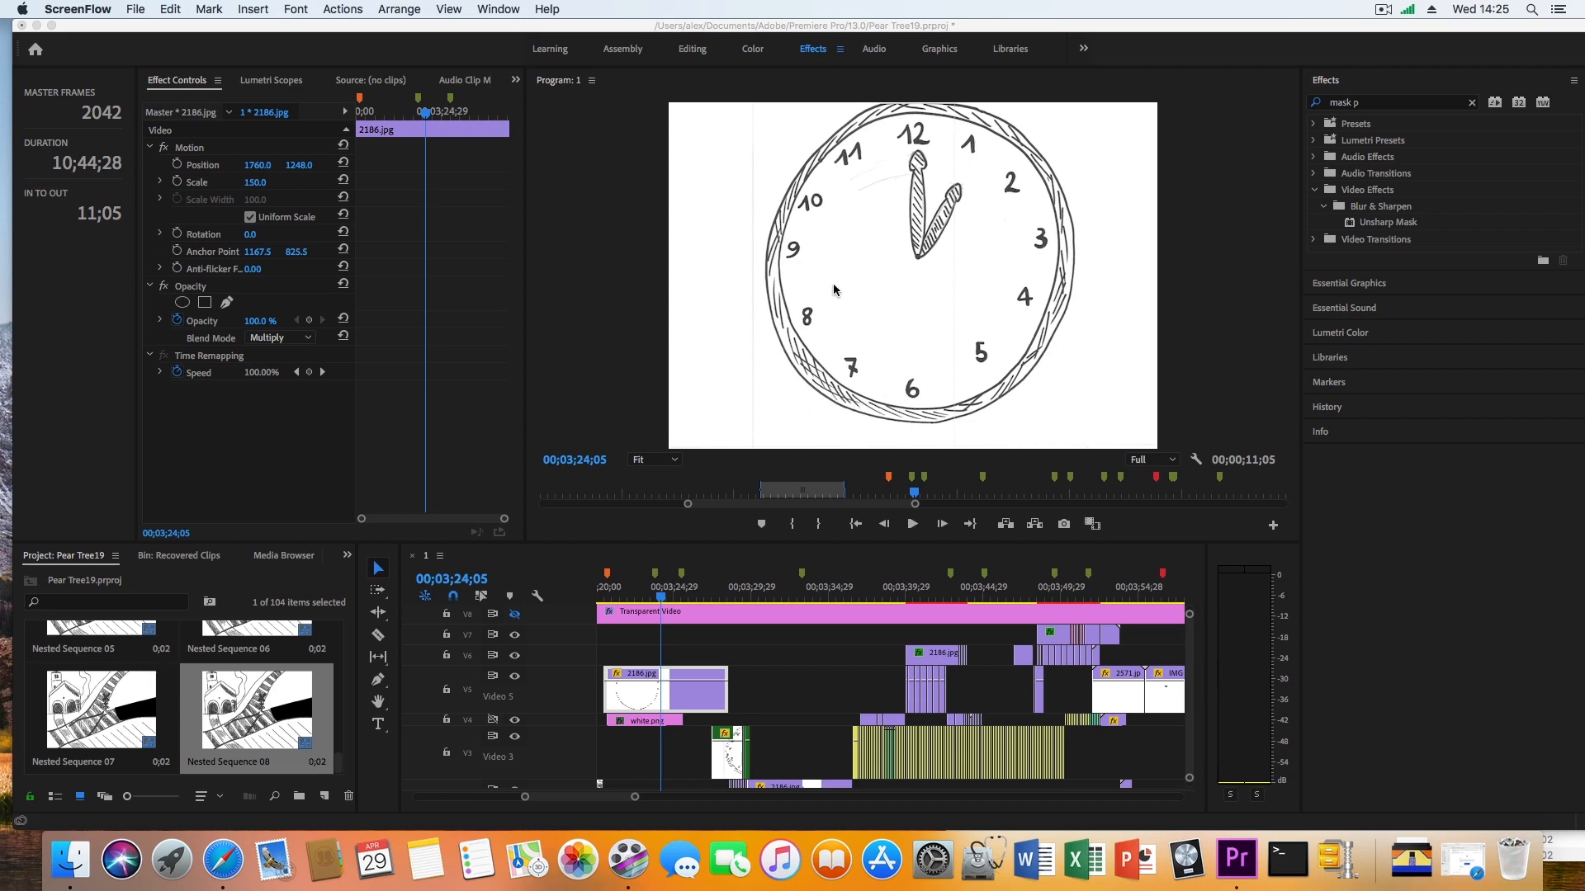
mouse_move(770, 202)
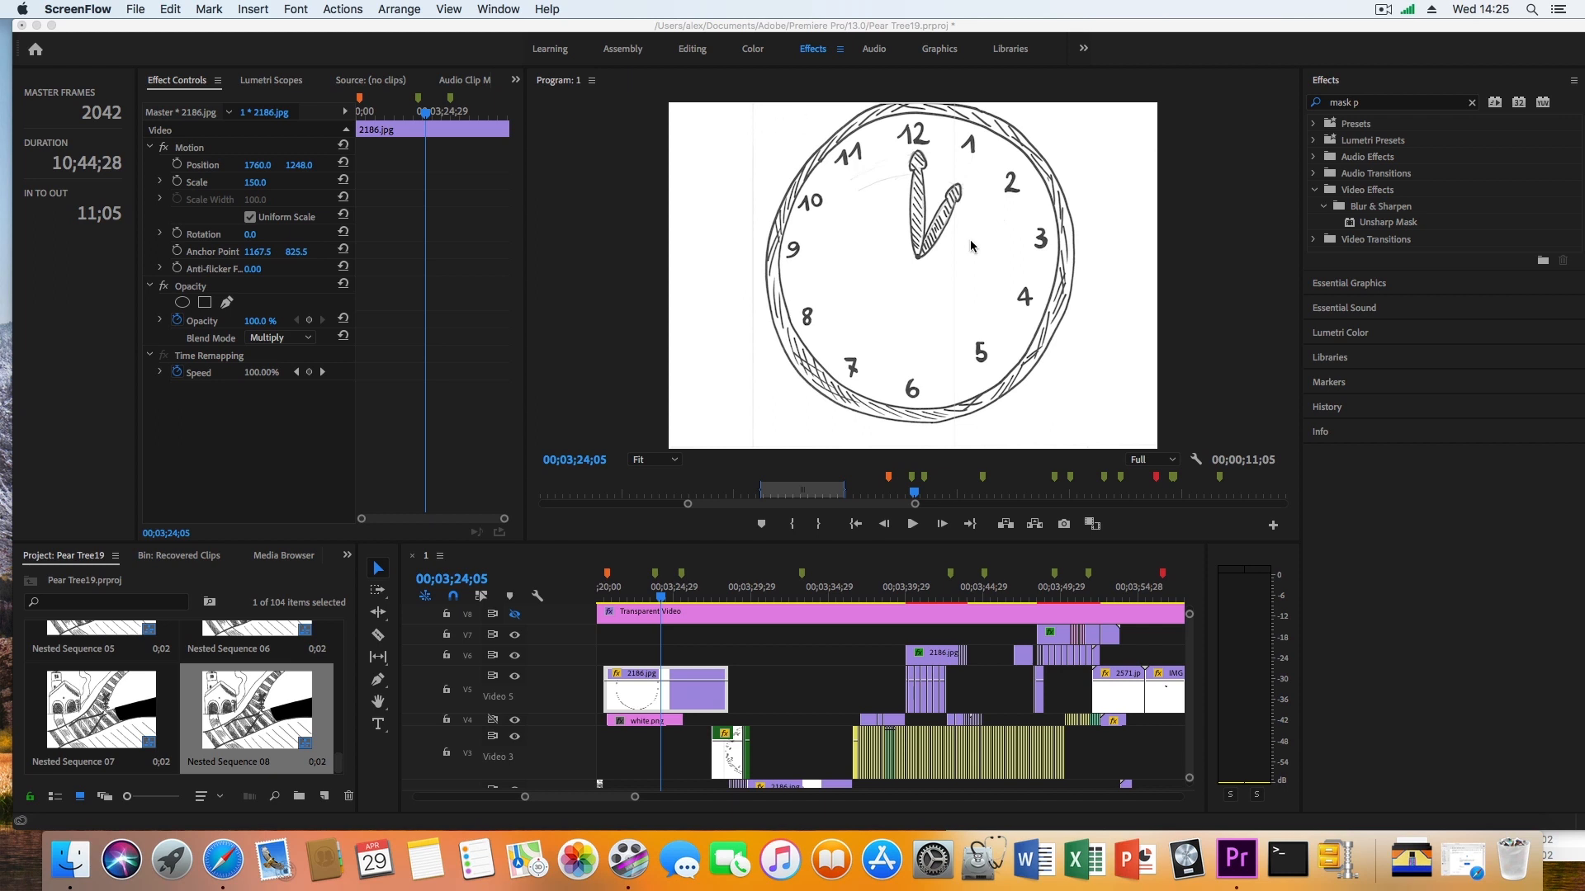
mouse_move(886, 168)
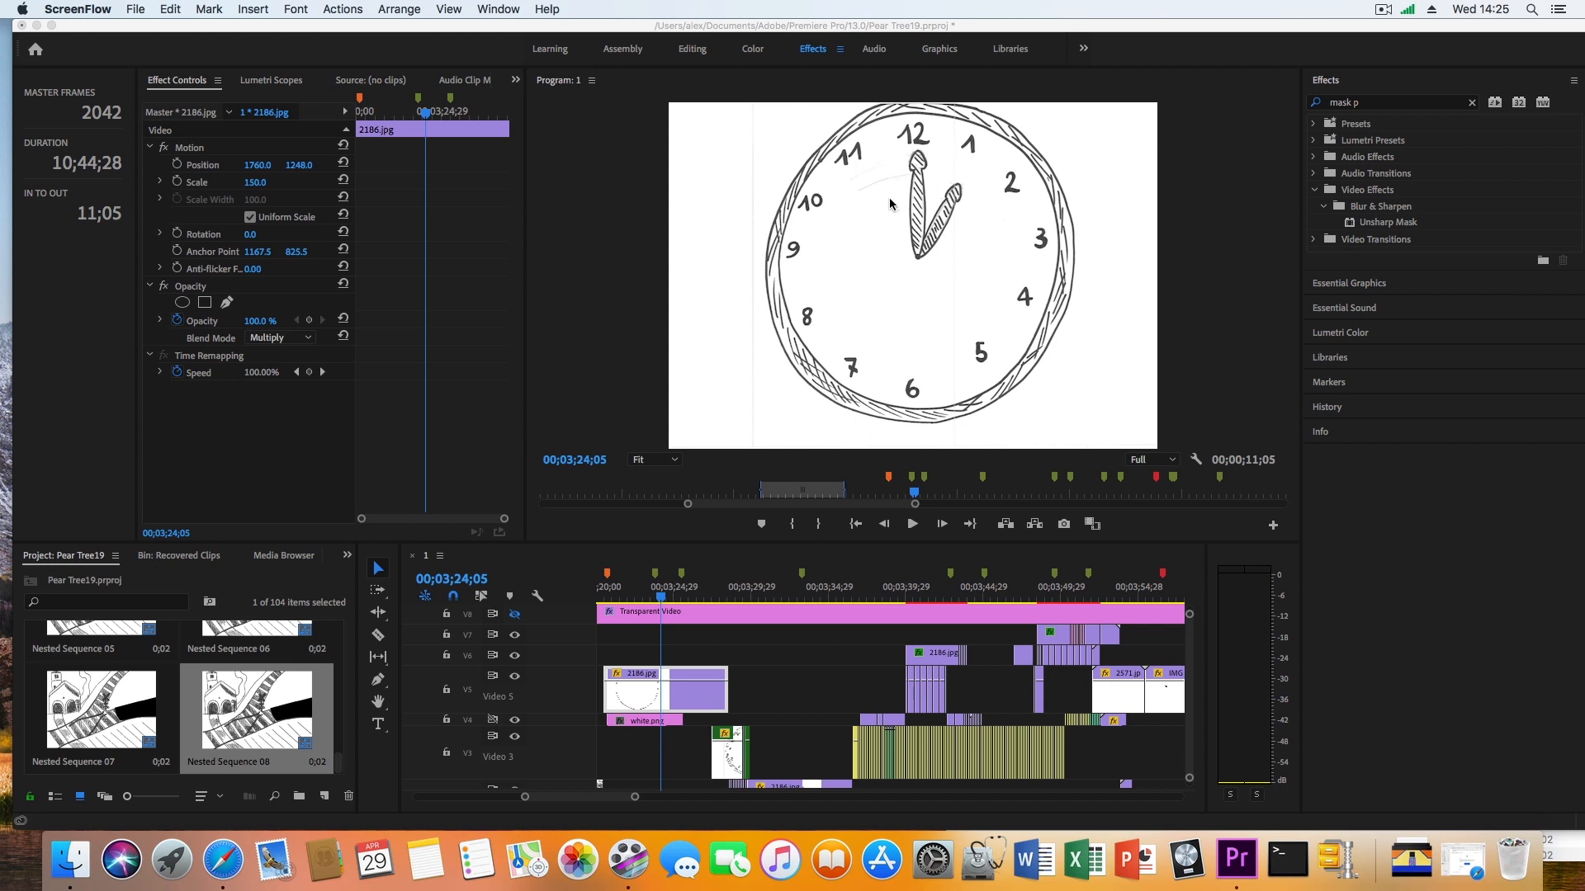
mouse_move(837, 159)
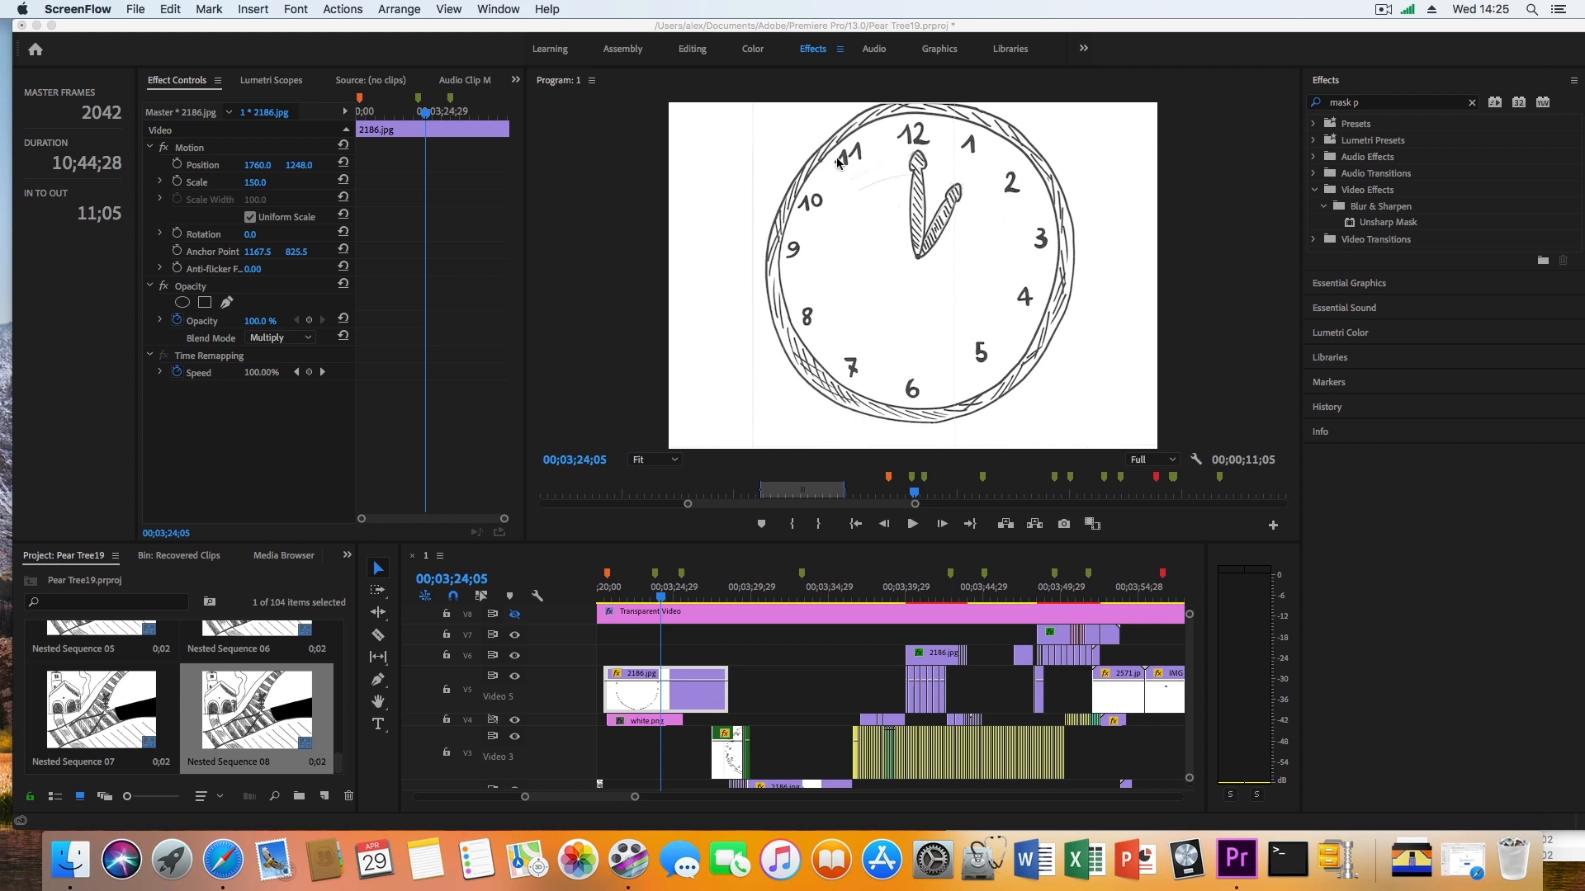
mouse_move(1027, 309)
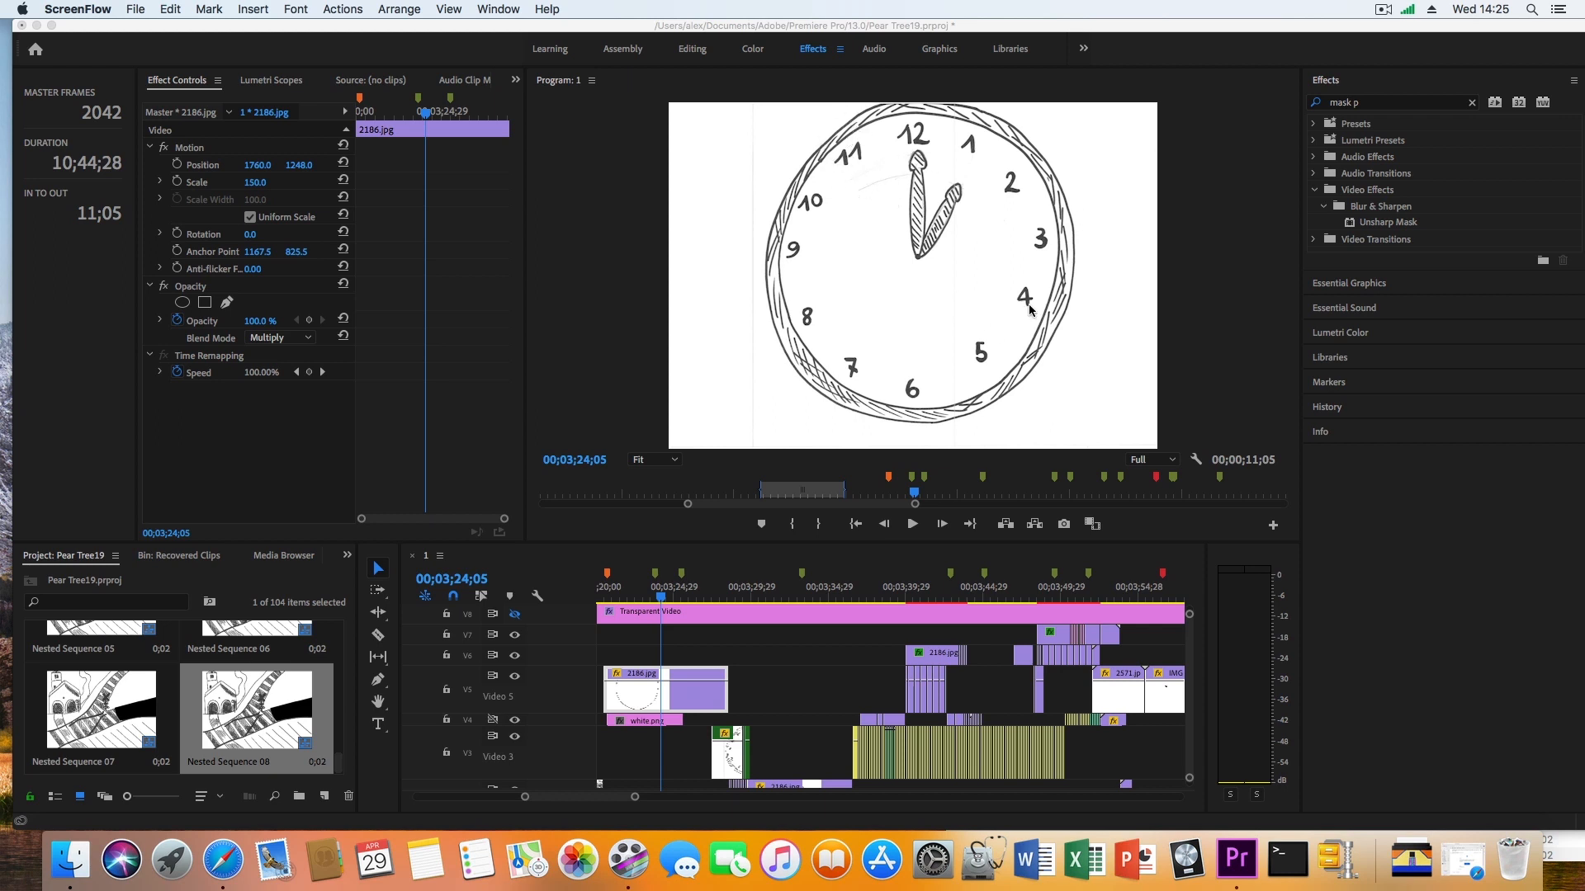
mouse_move(844, 319)
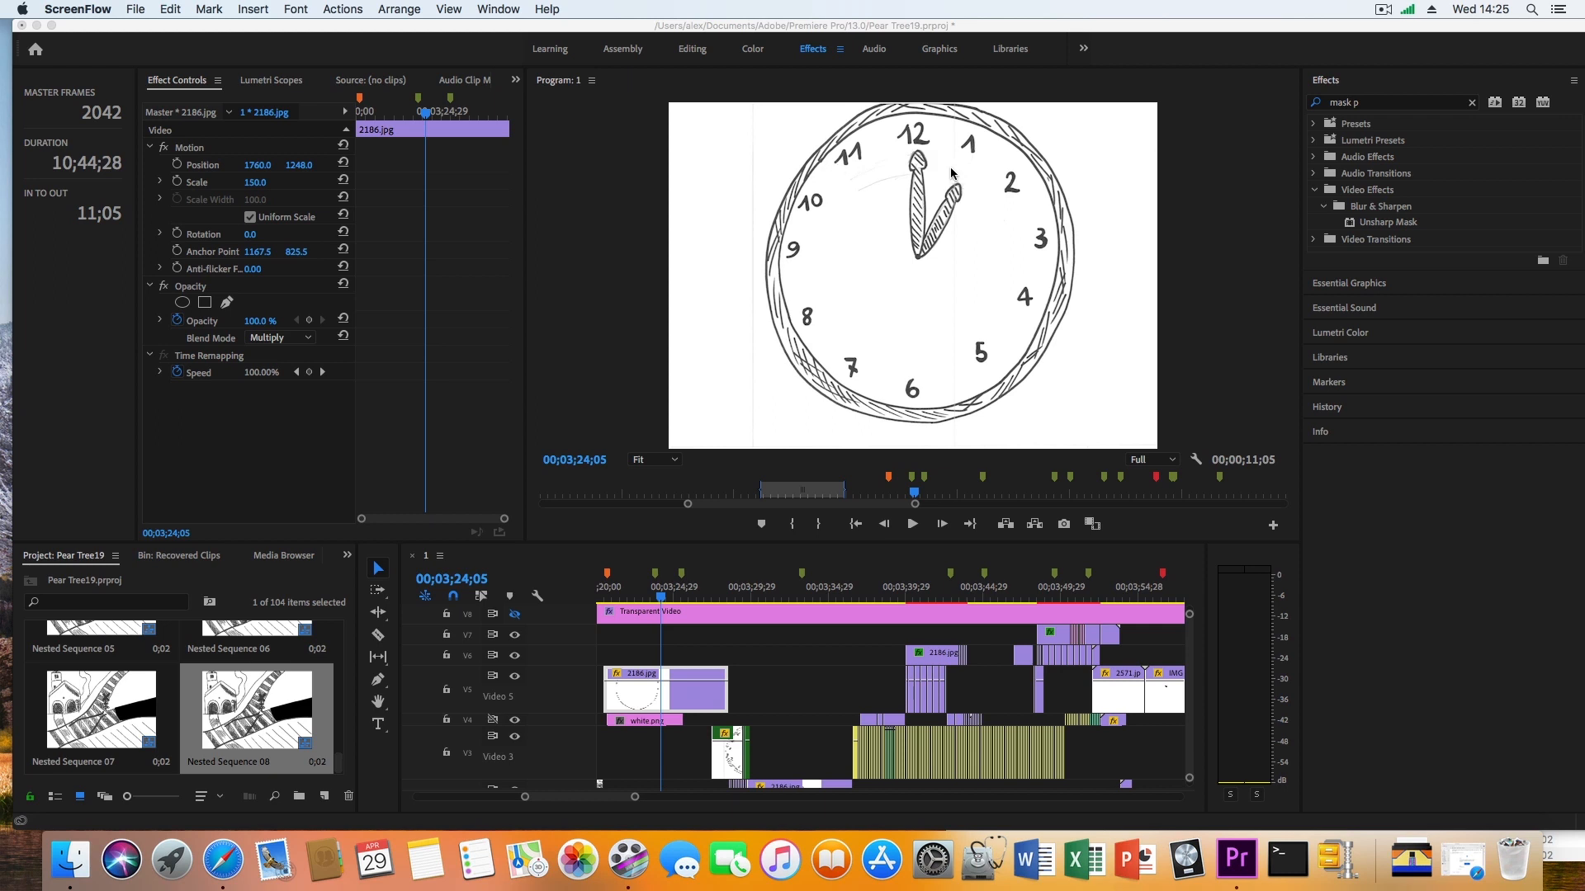
mouse_move(1004, 191)
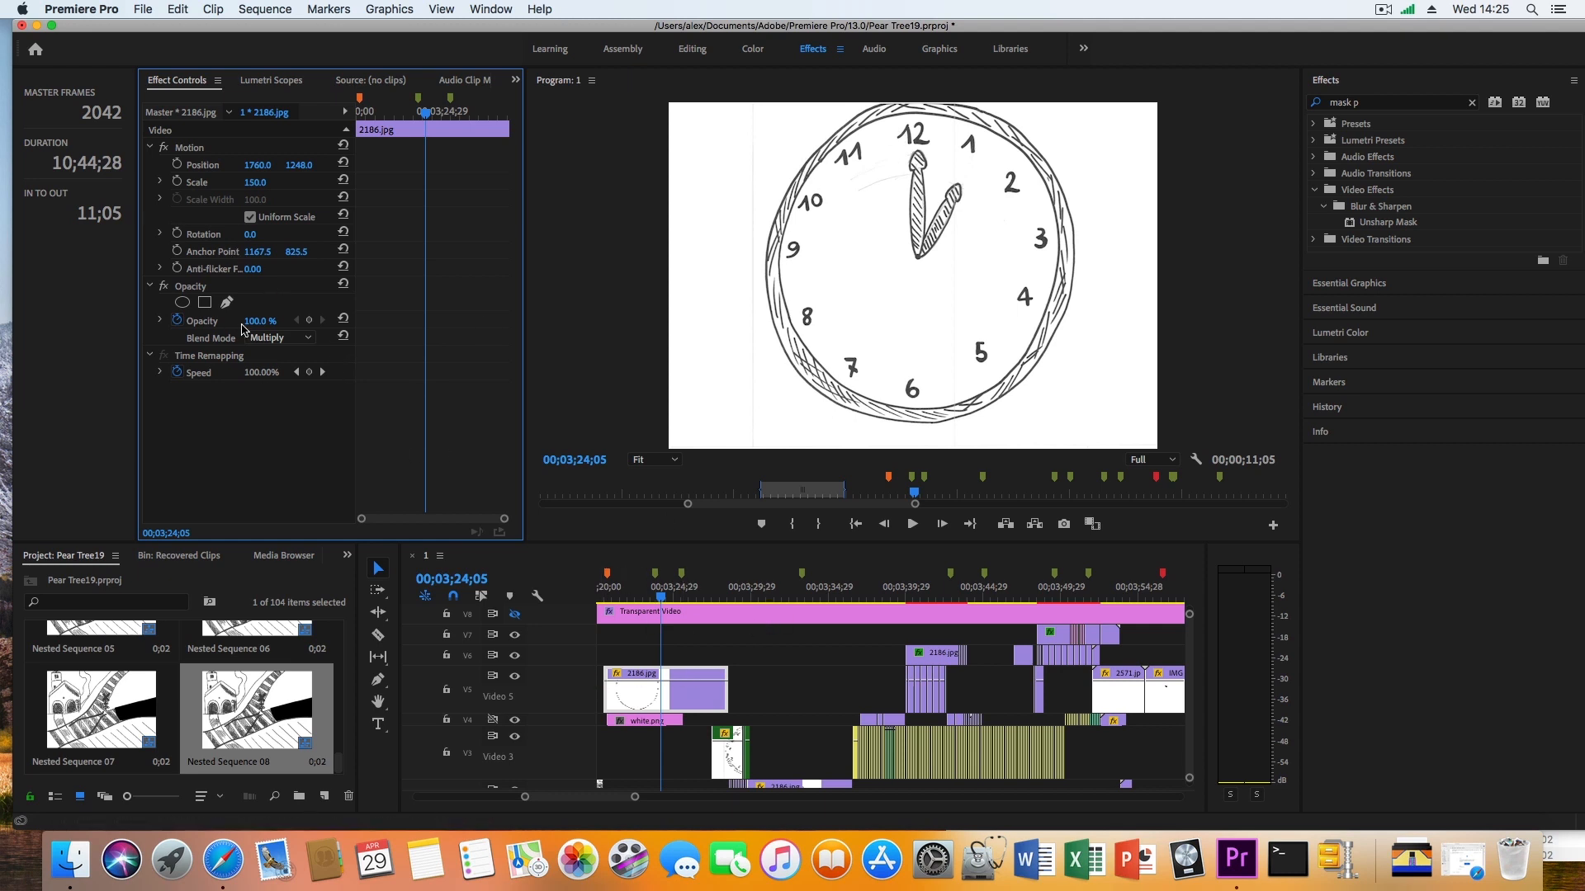
Draw a closed opacity mask around the 11 and invert it to hide the digit
click(182, 302)
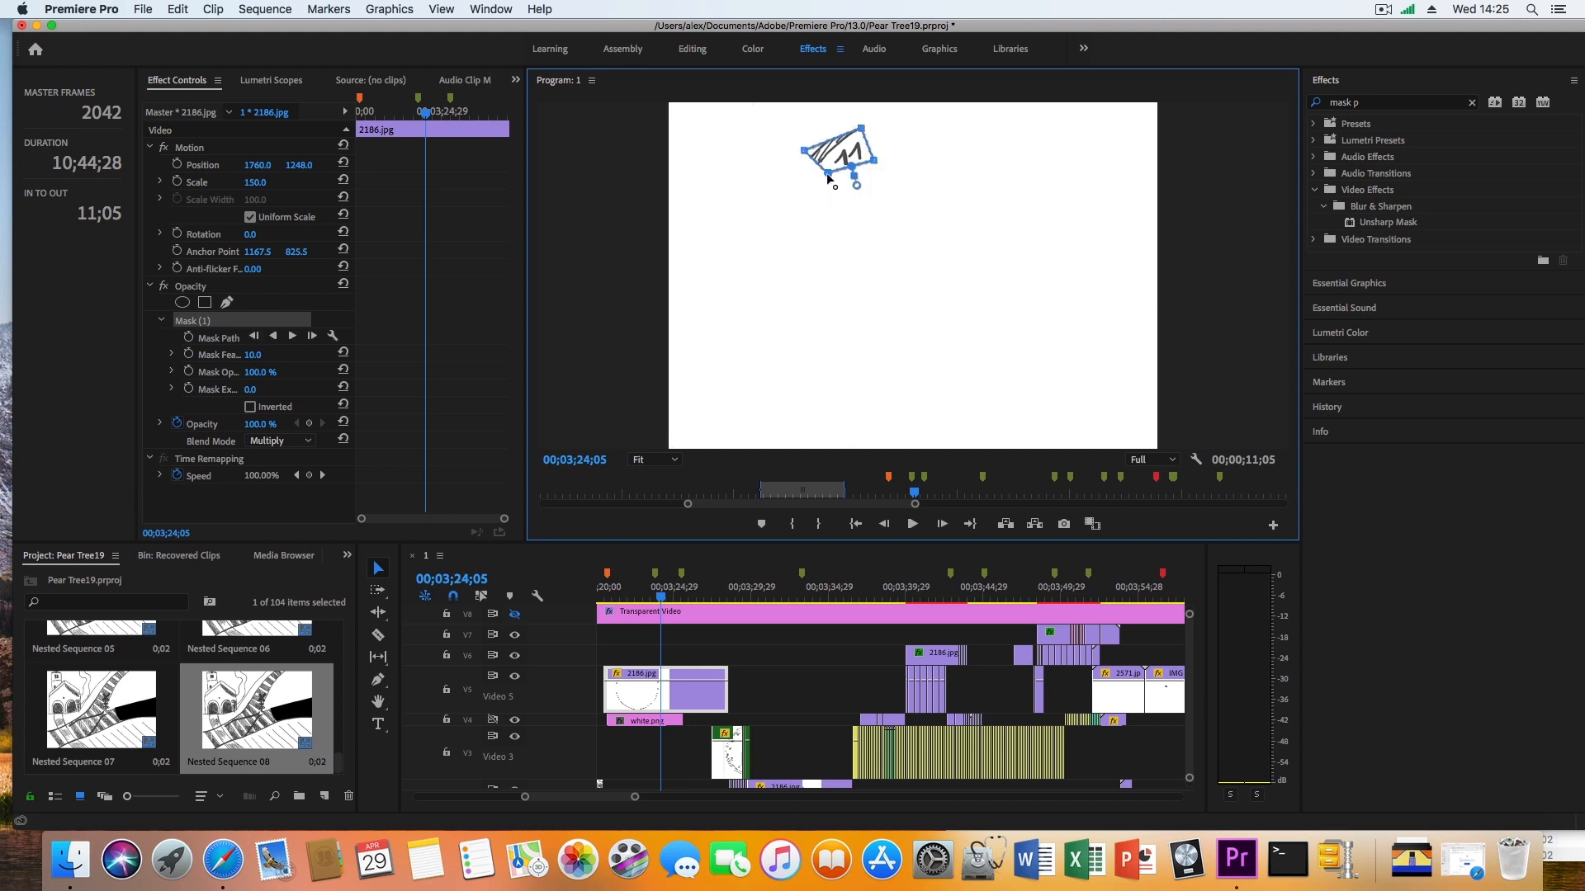
click(251, 406)
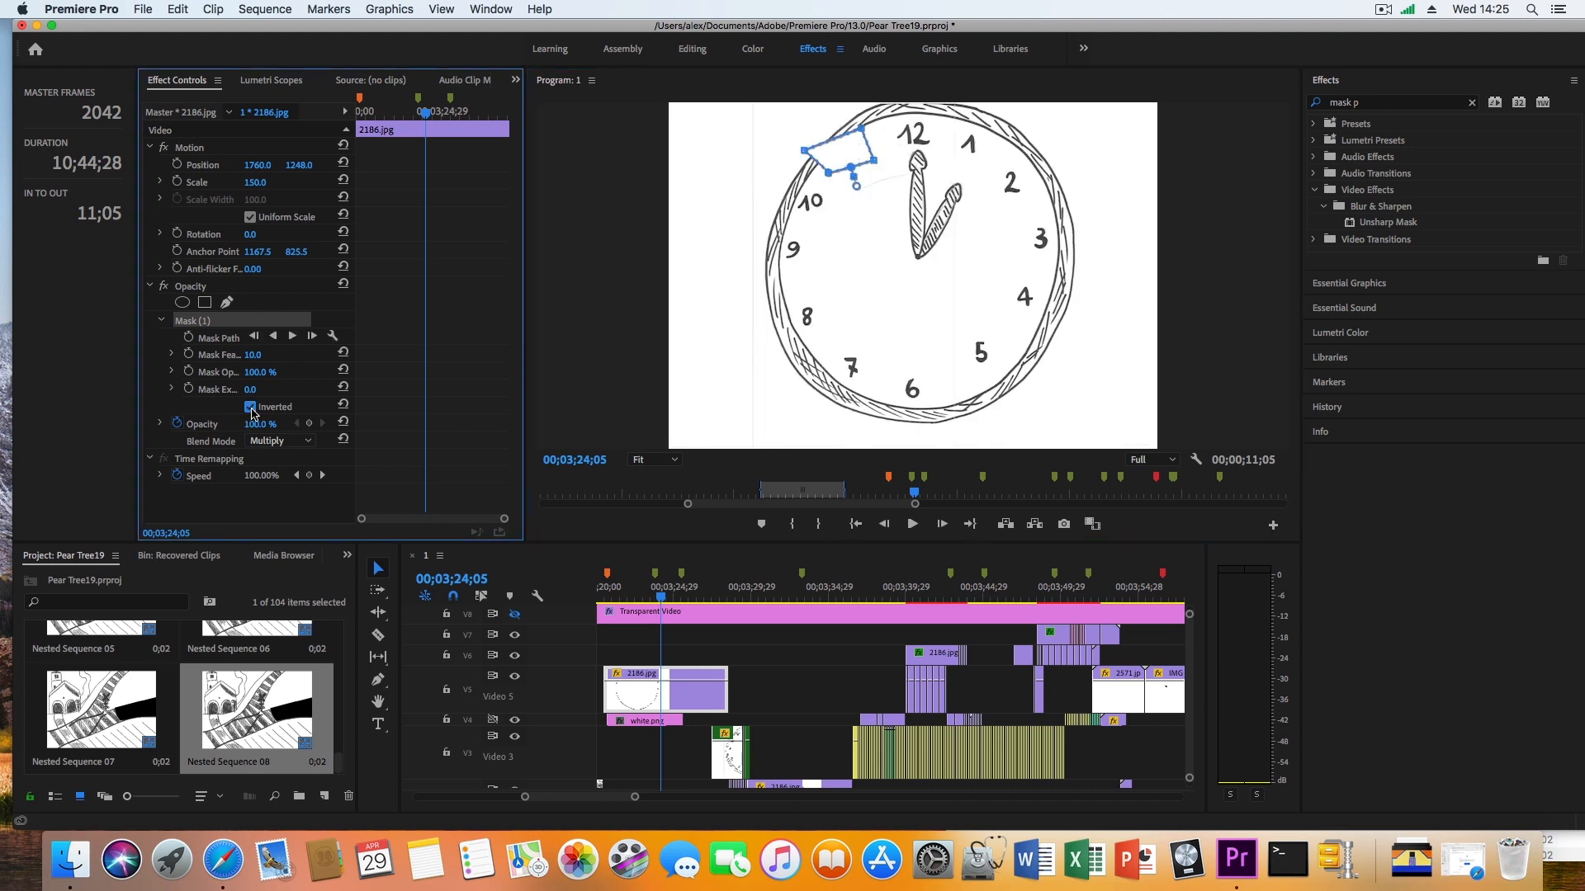
click(251, 406)
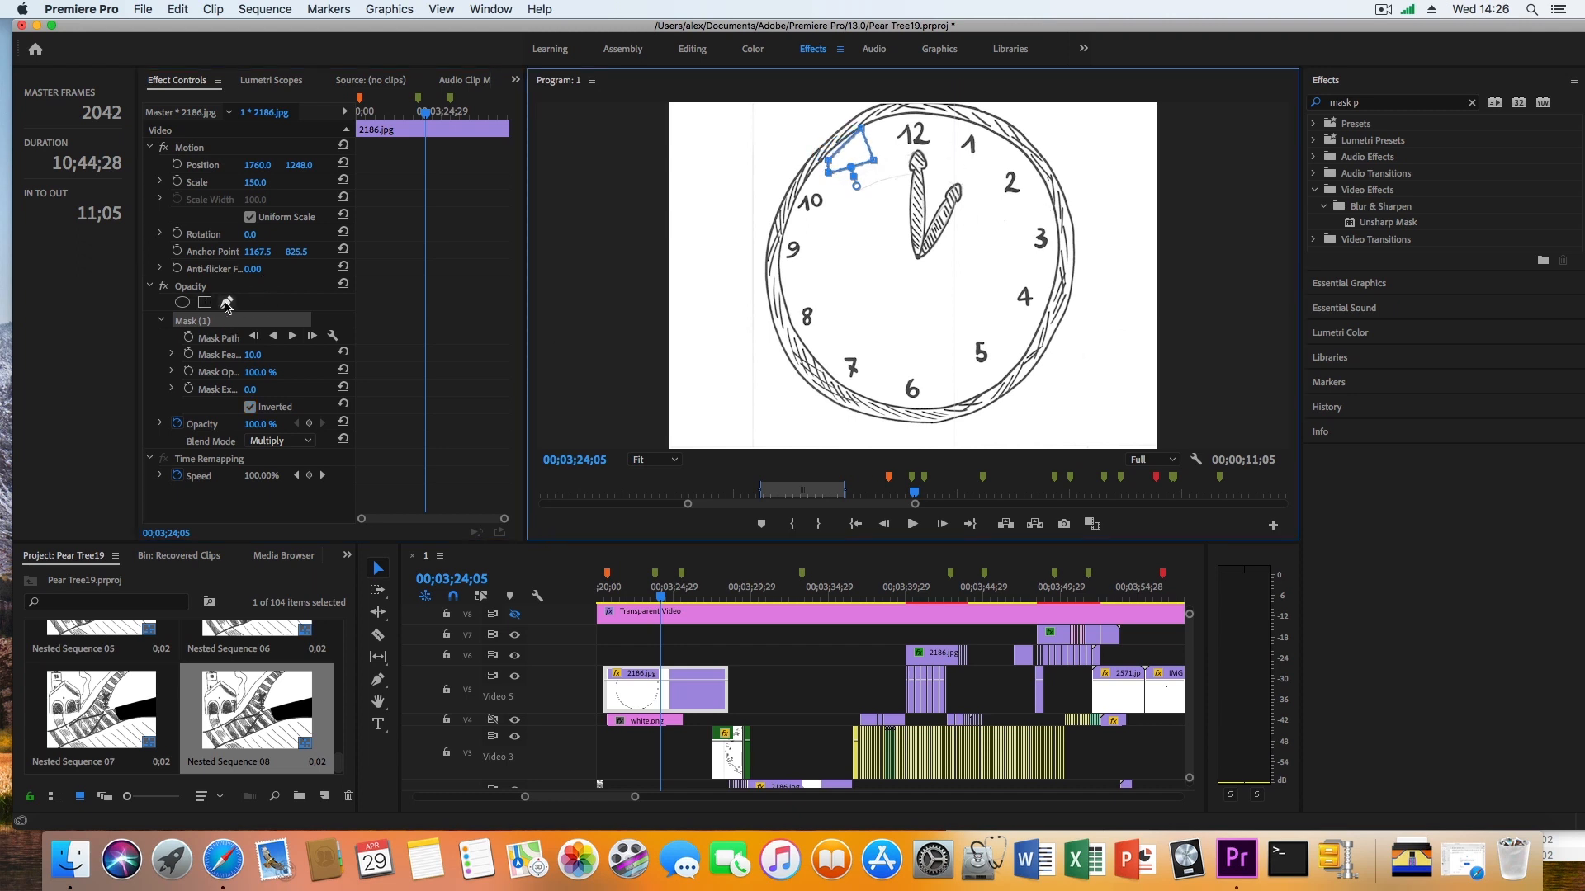
click(226, 303)
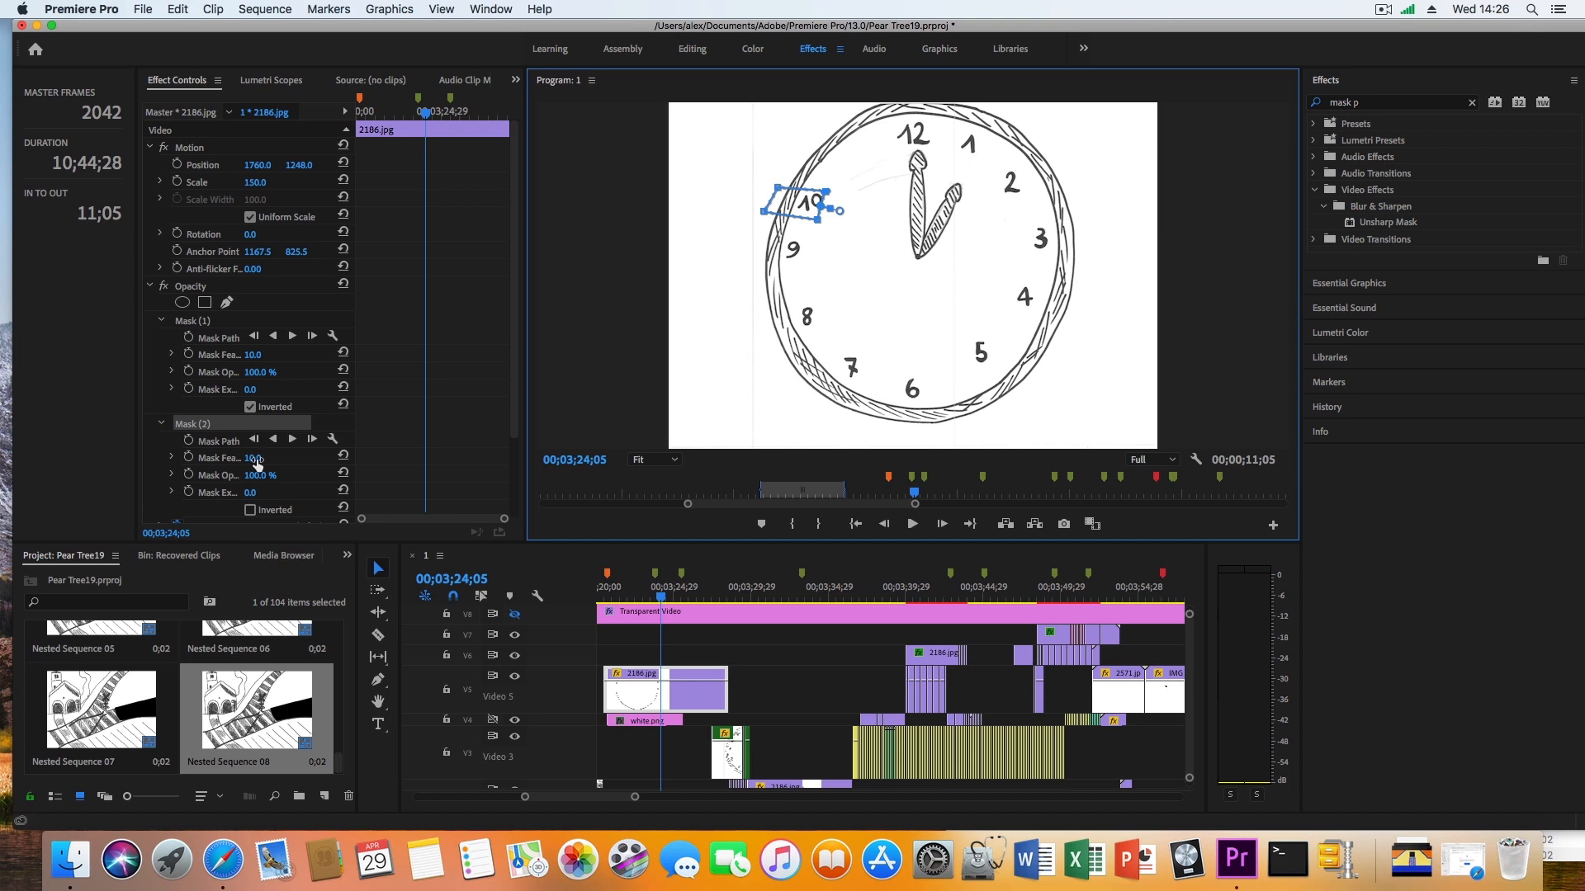
click(249, 510)
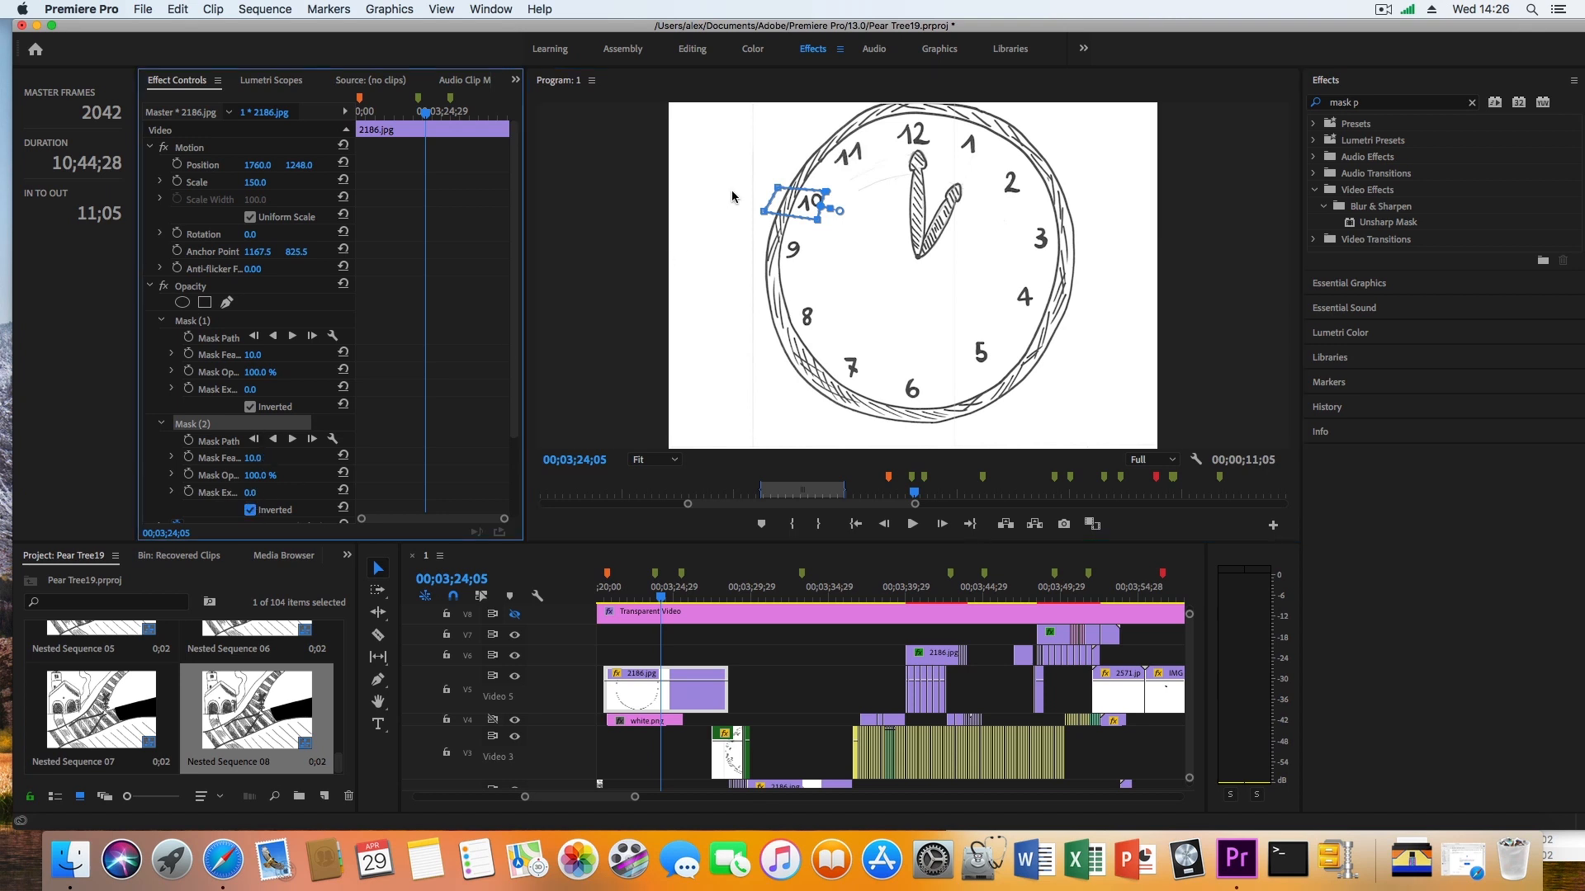
click(251, 406)
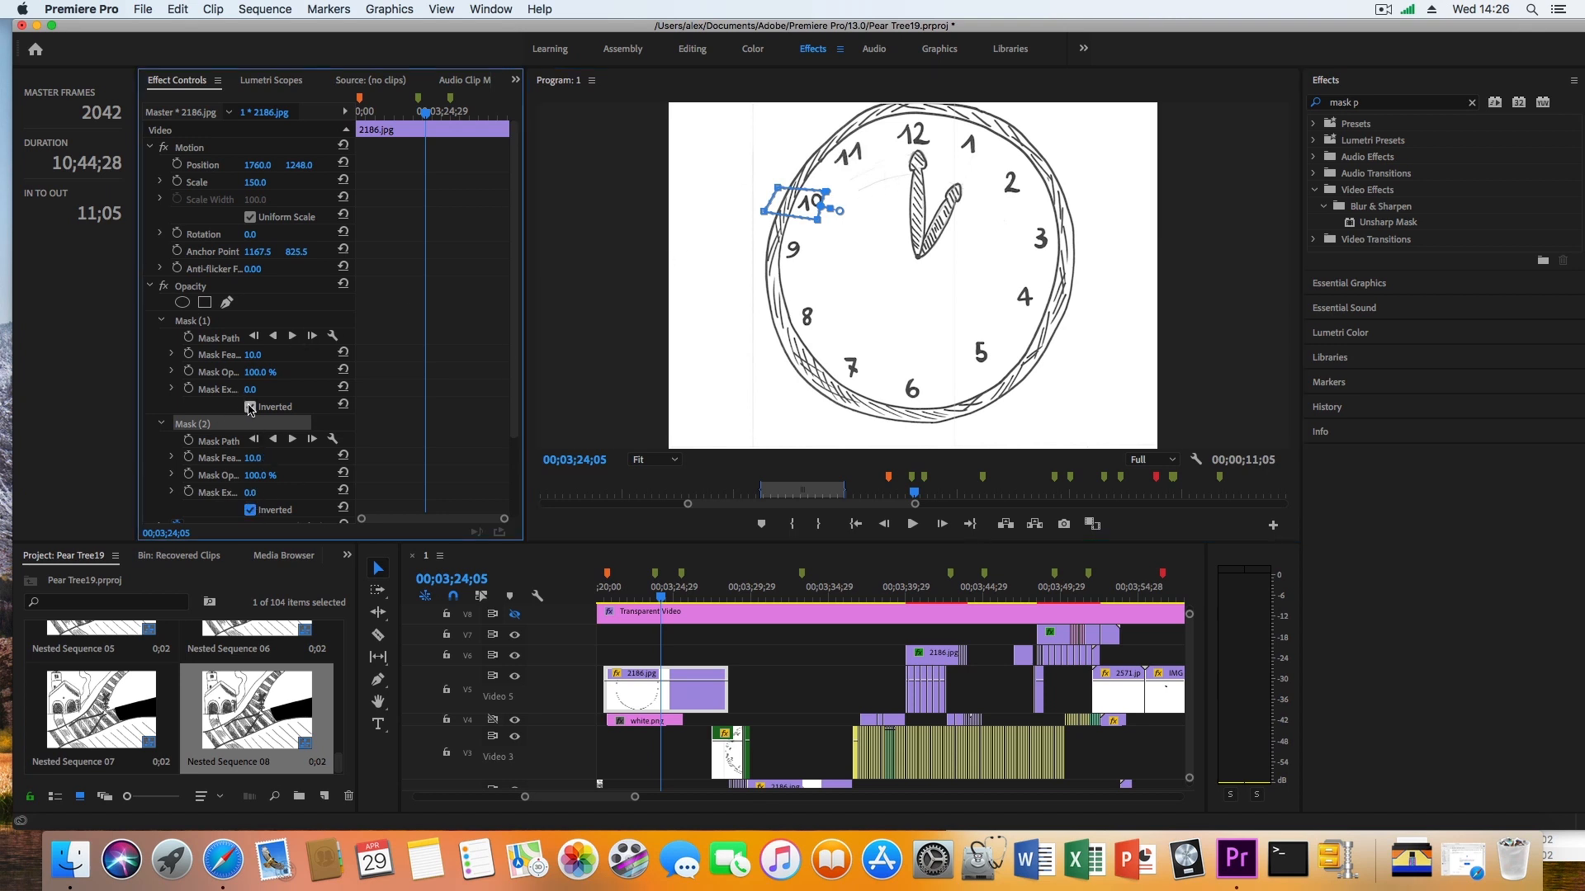
click(249, 406)
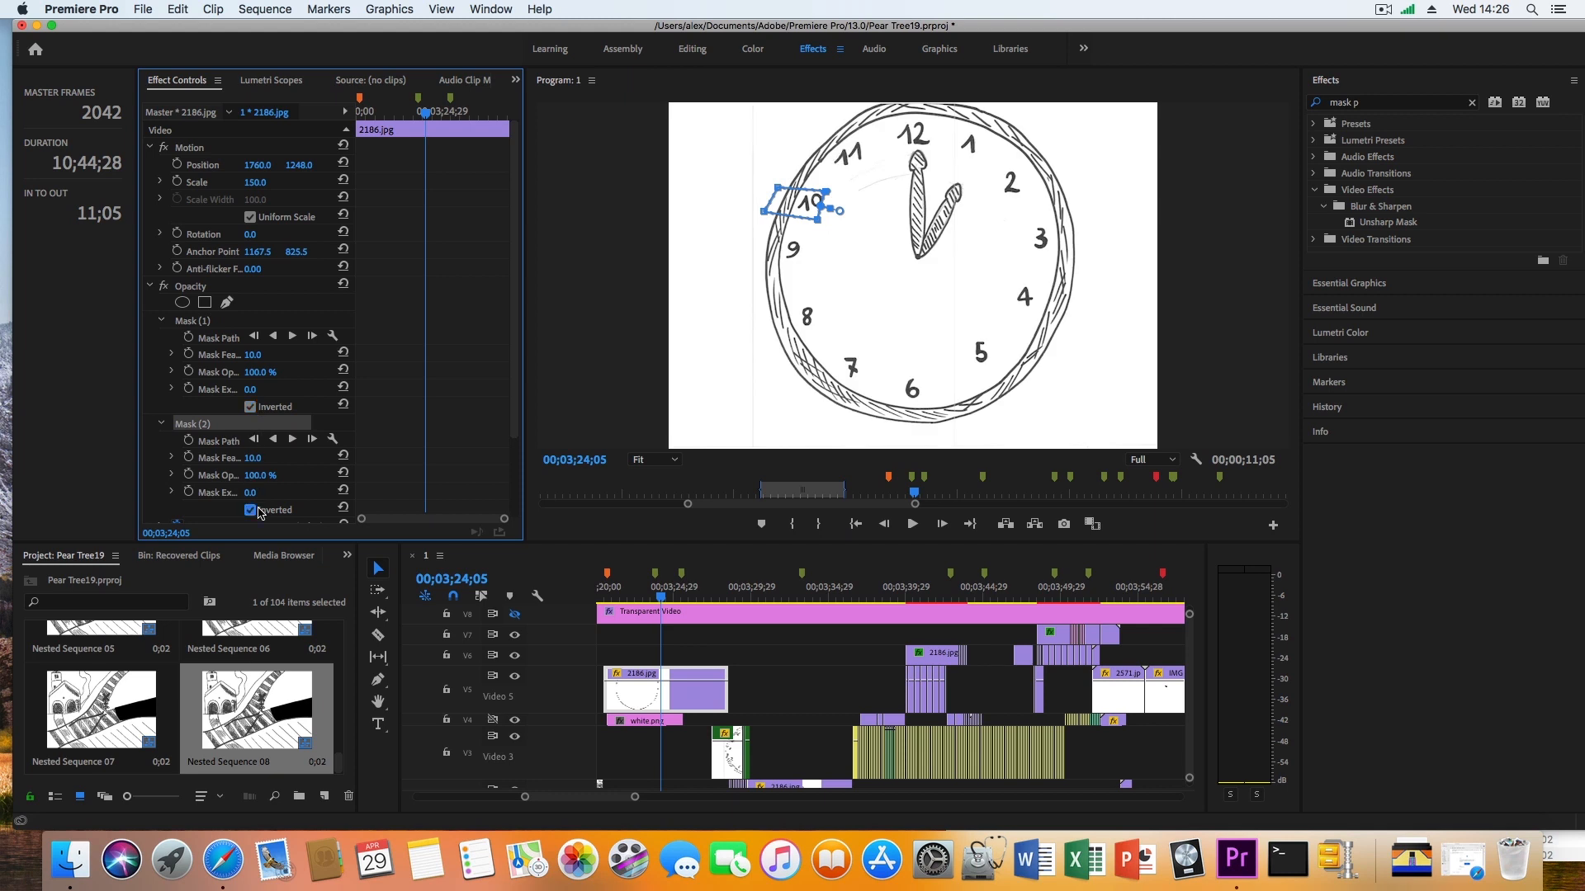
click(249, 509)
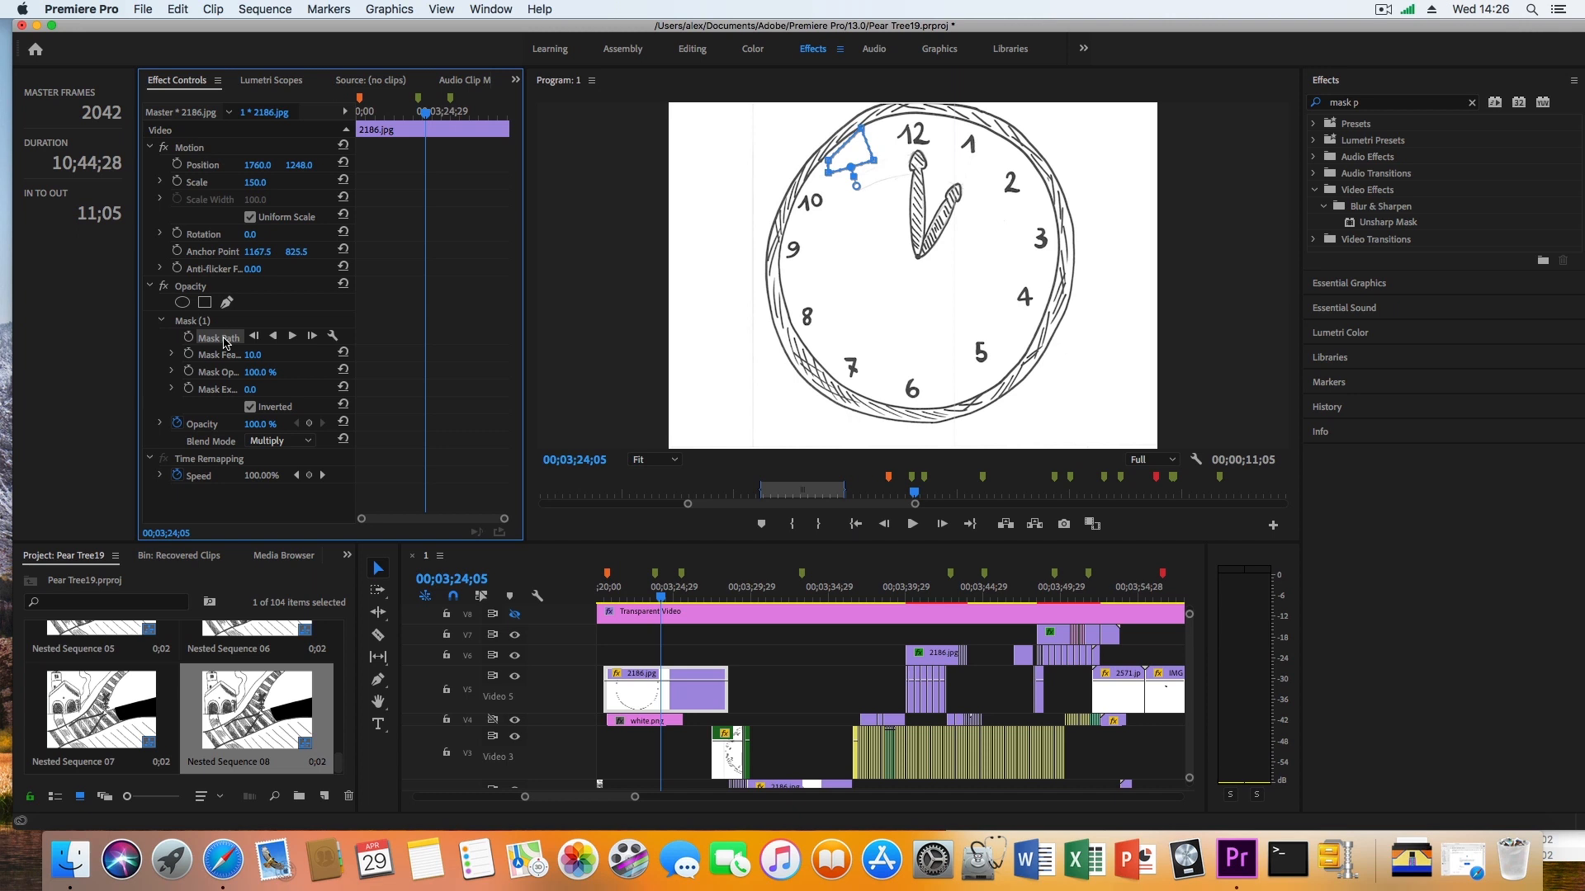
Nest the masked clock clip, accepting the name Nested Sequence 09
click(265, 10)
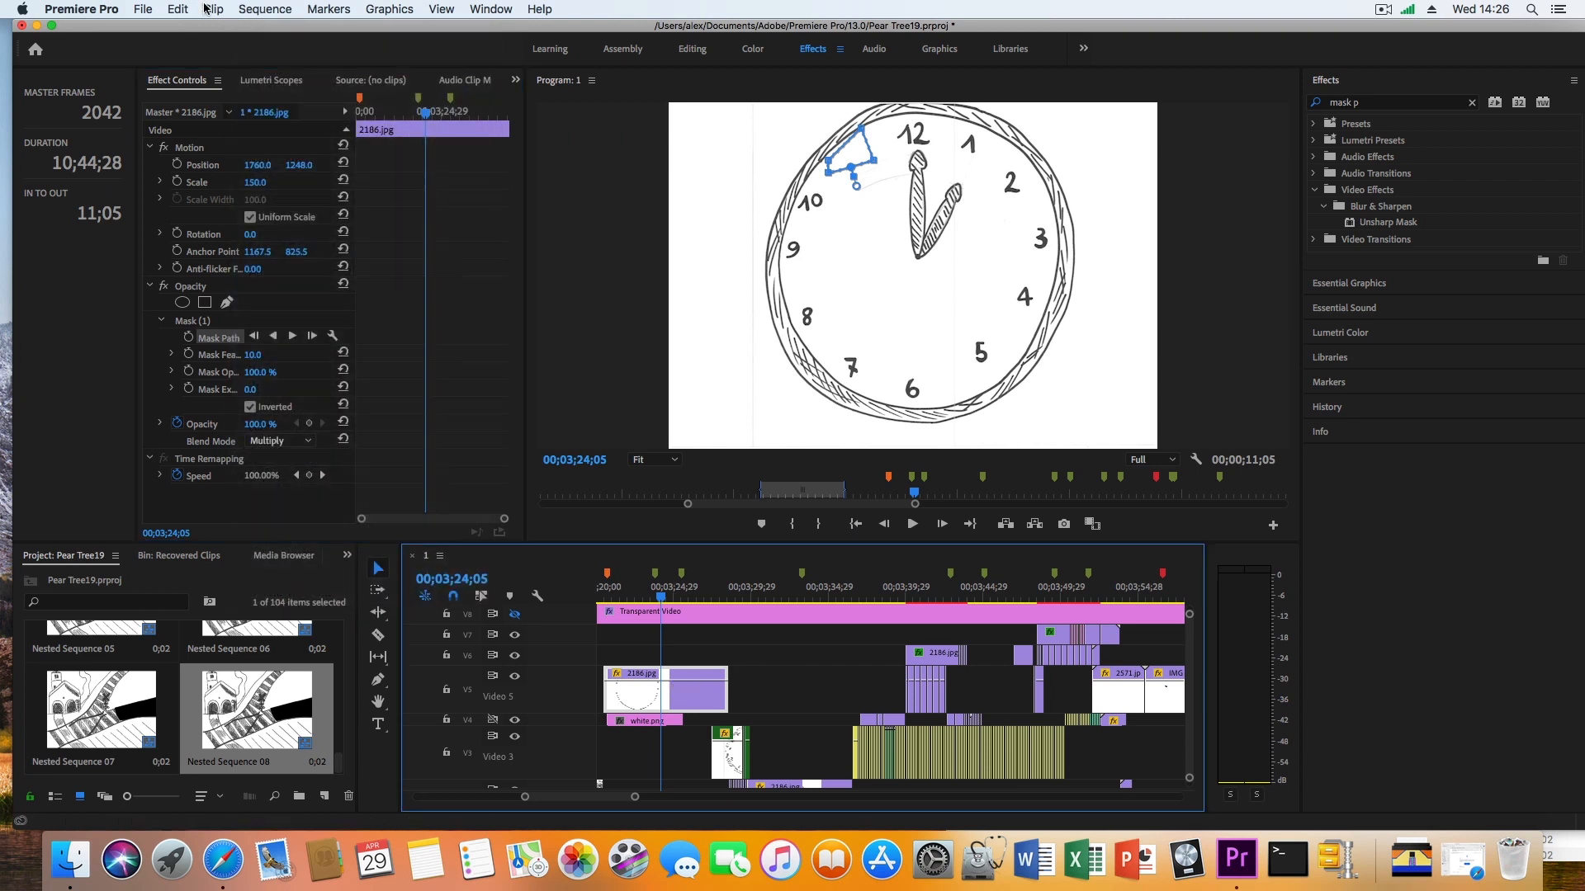
click(212, 9)
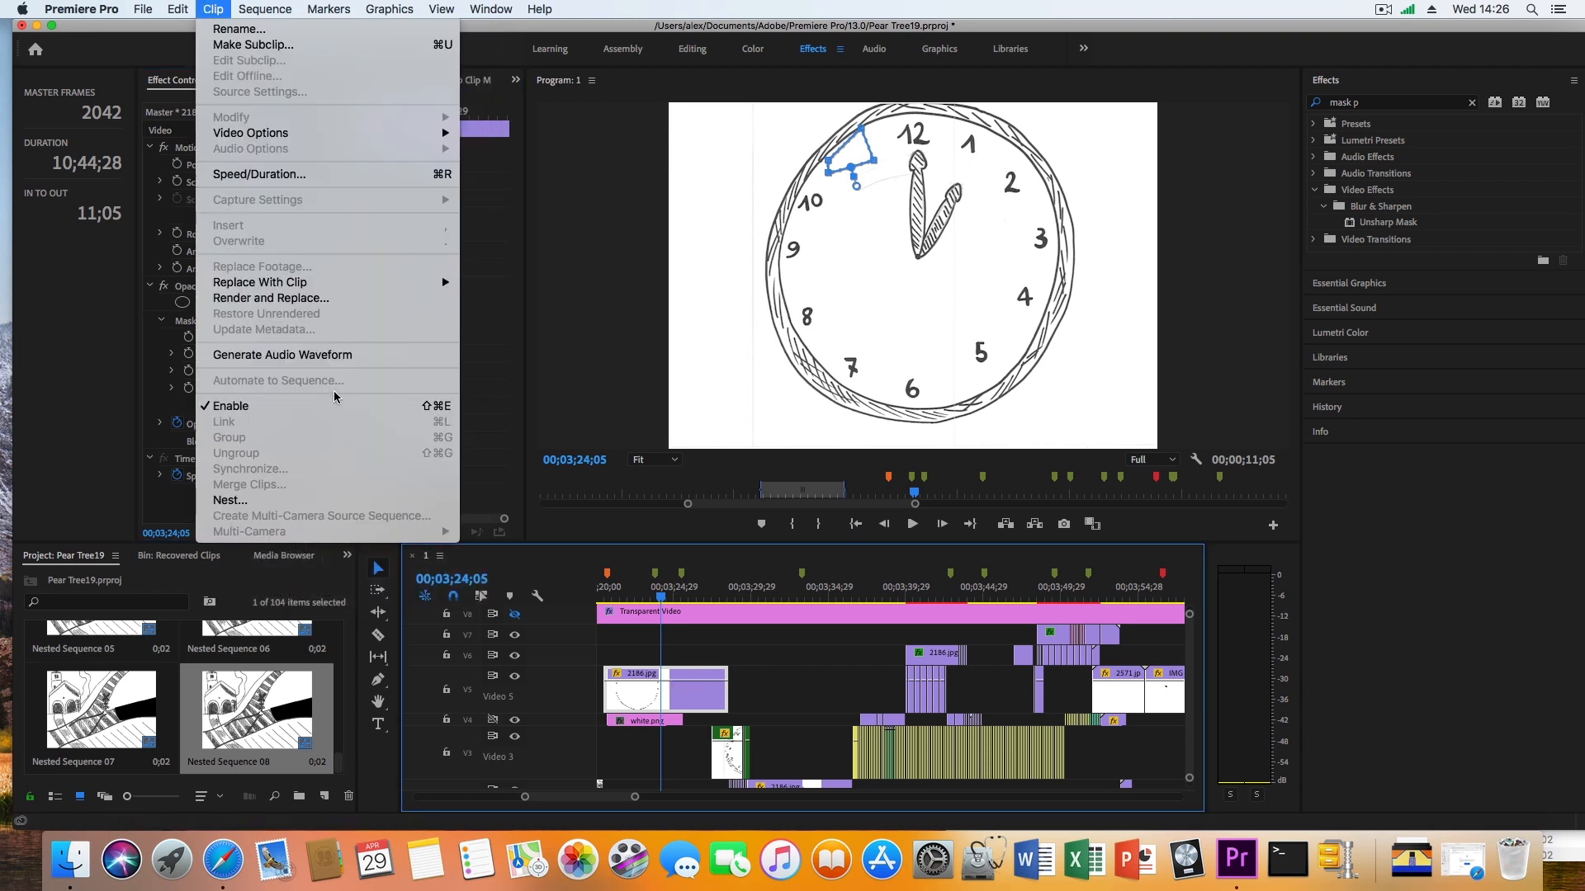
click(229, 500)
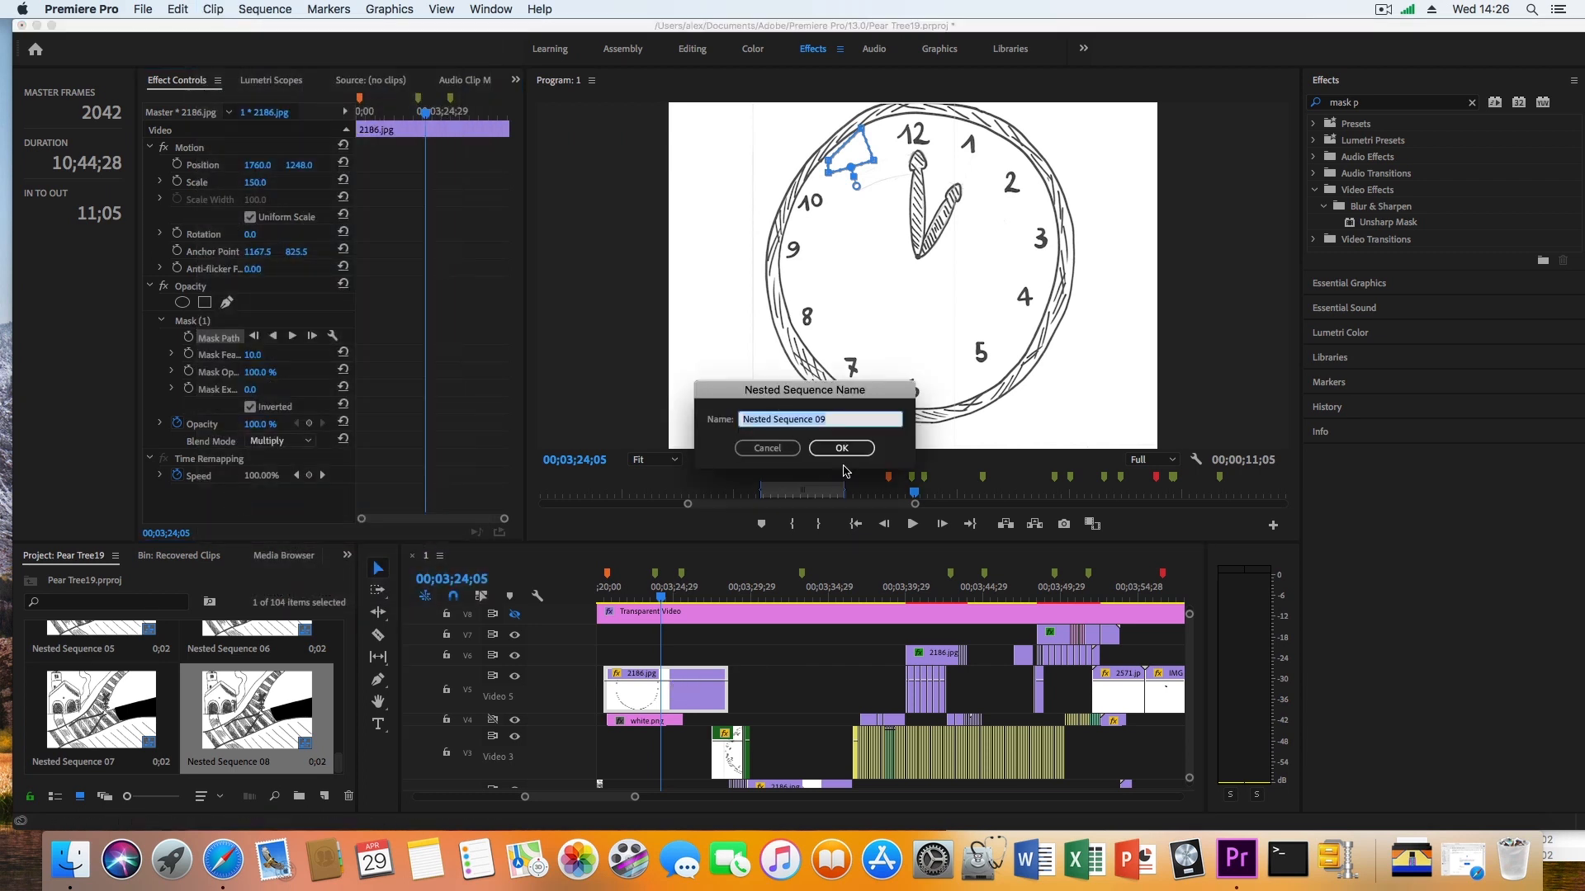
click(841, 447)
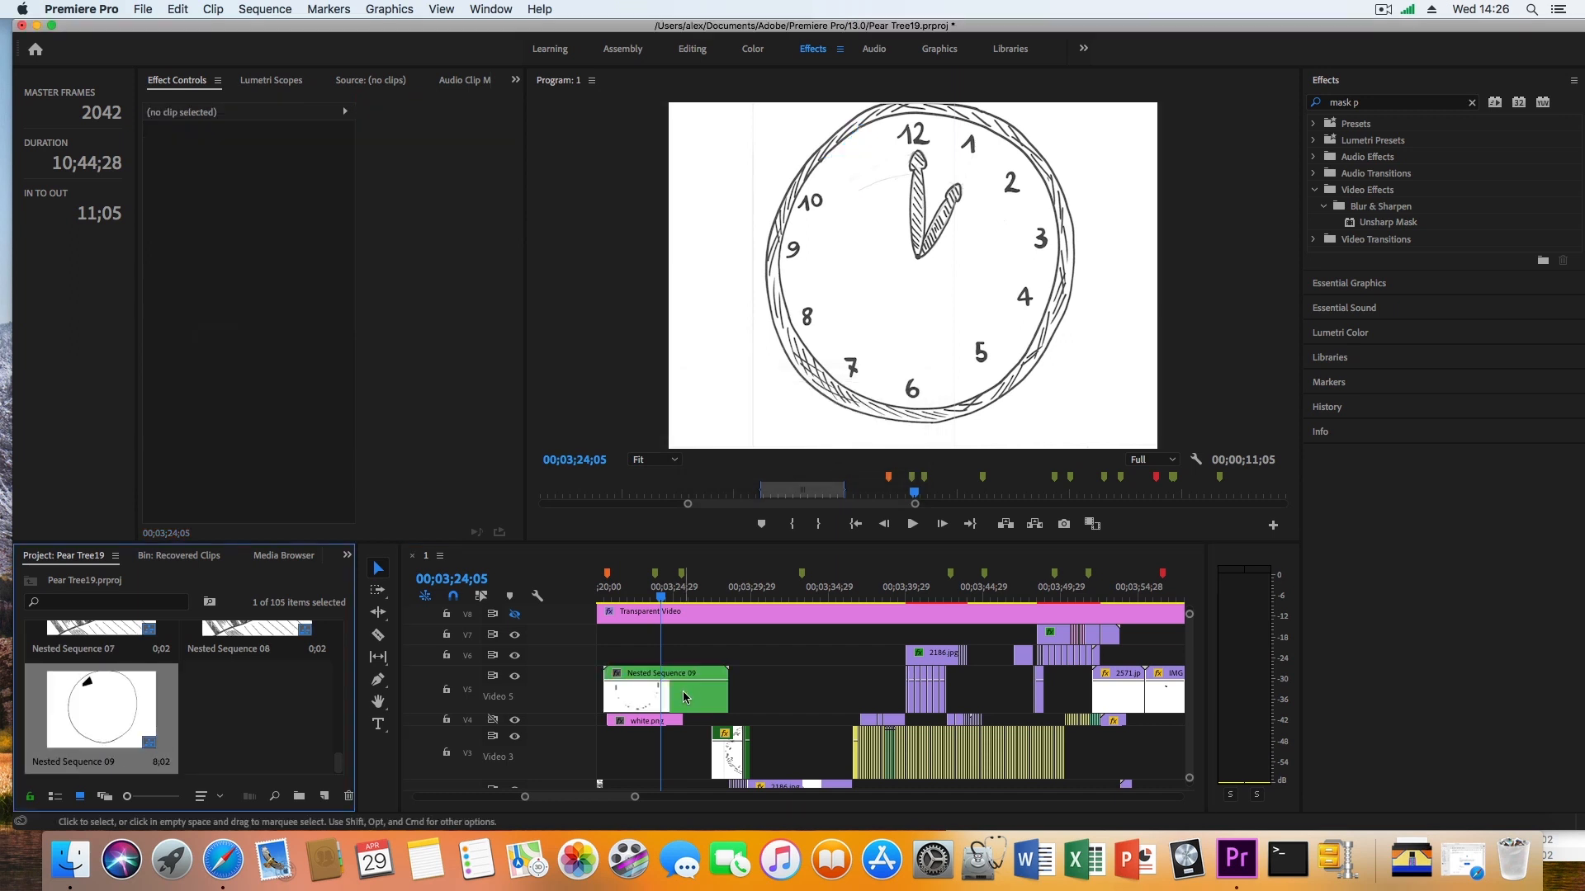
On Nested Sequence 09, draw an opacity mask around the 10 and invert it
click(677, 692)
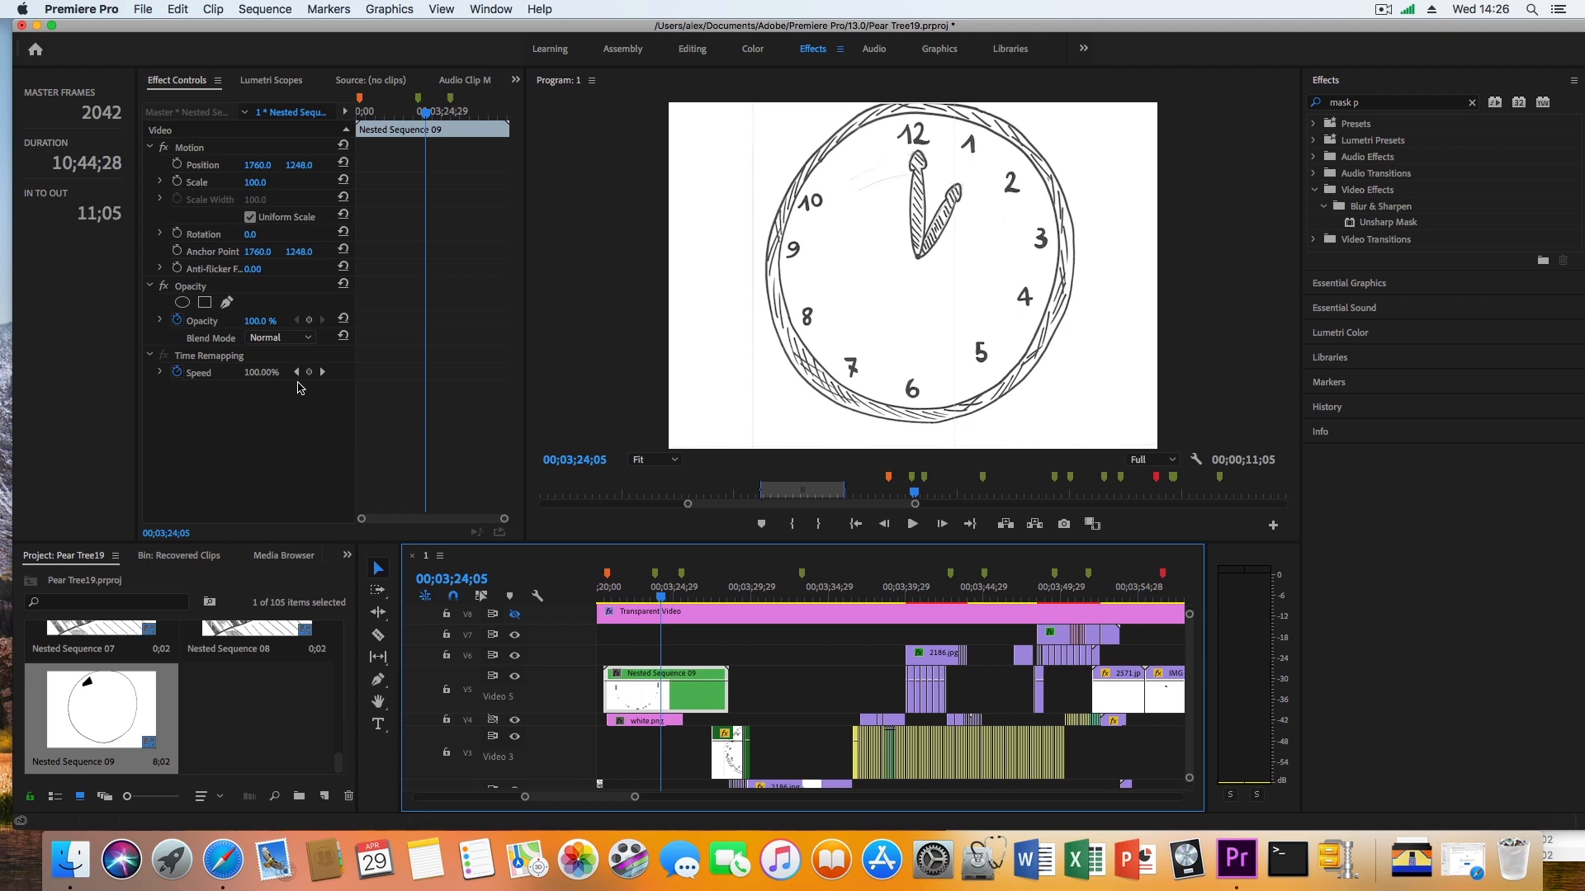
mouse_move(850, 179)
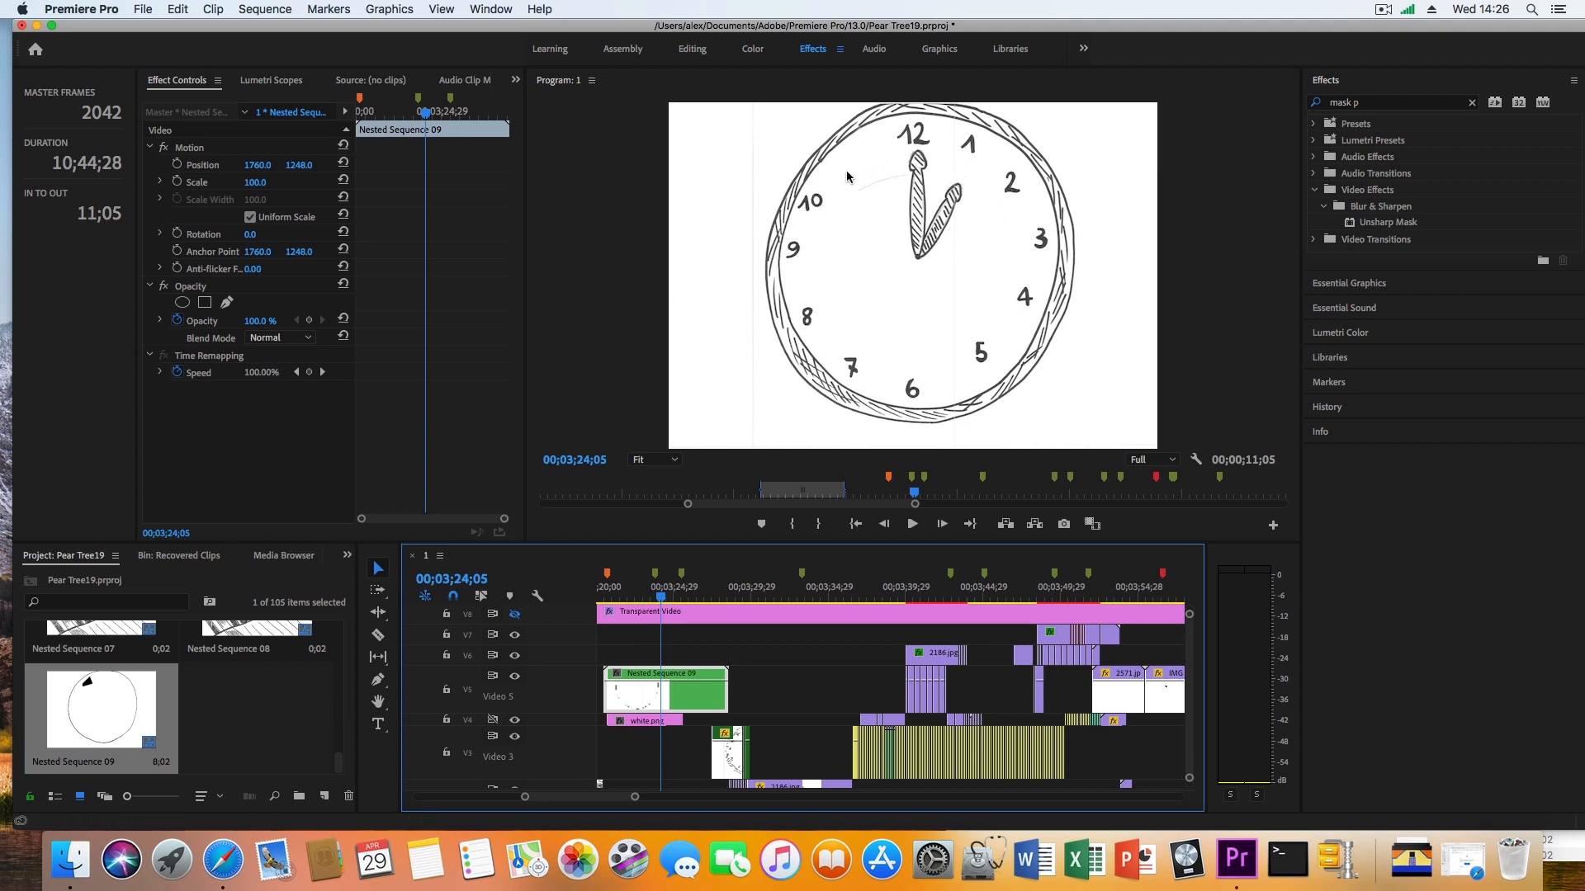
click(203, 302)
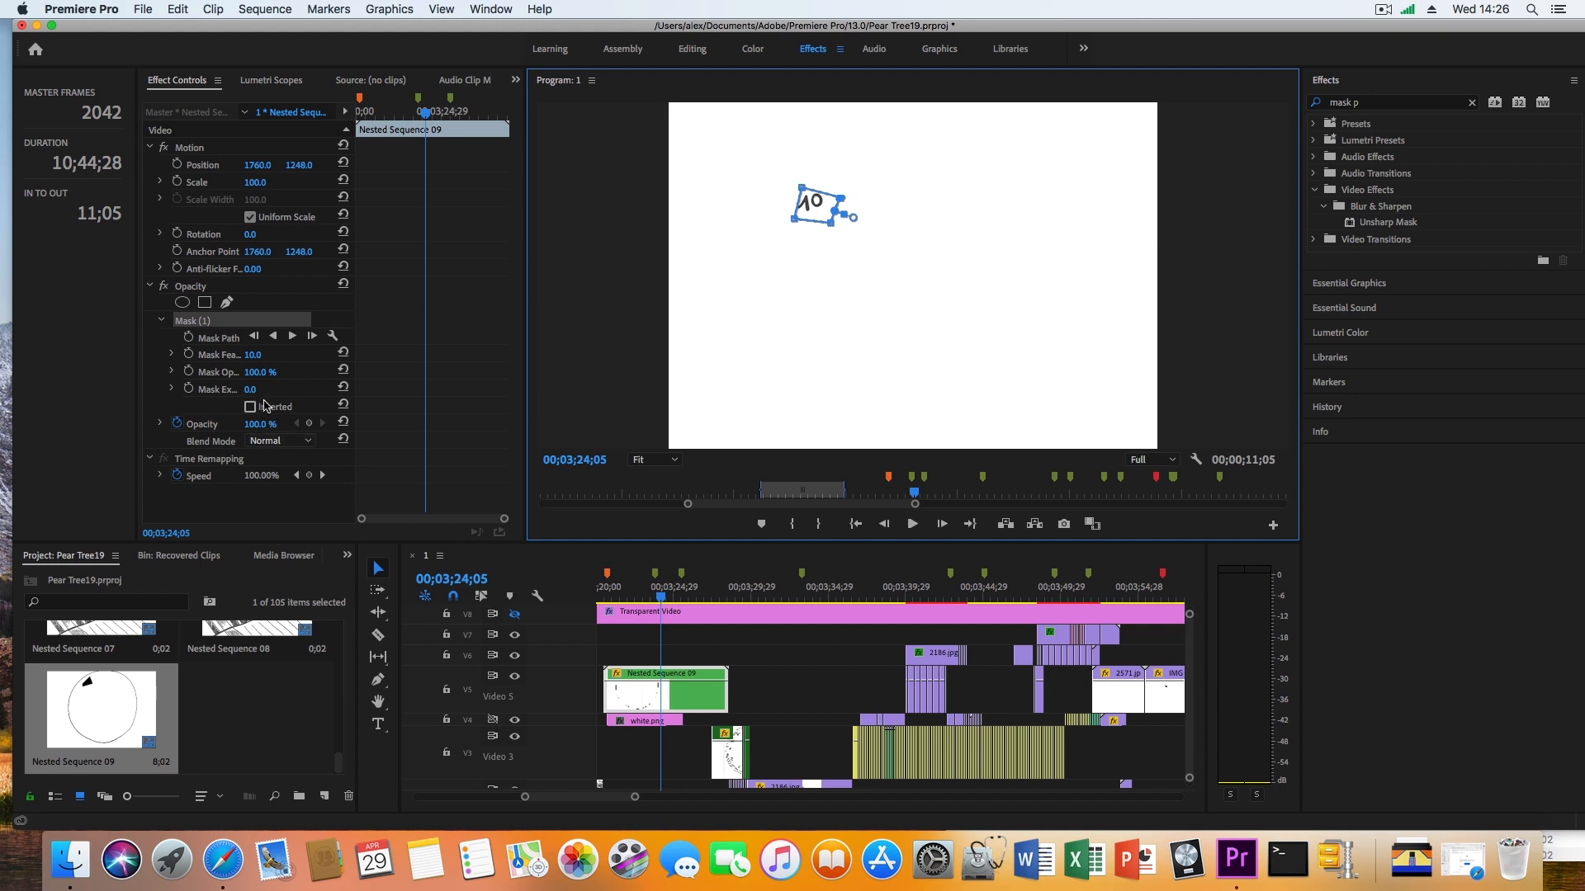
click(251, 406)
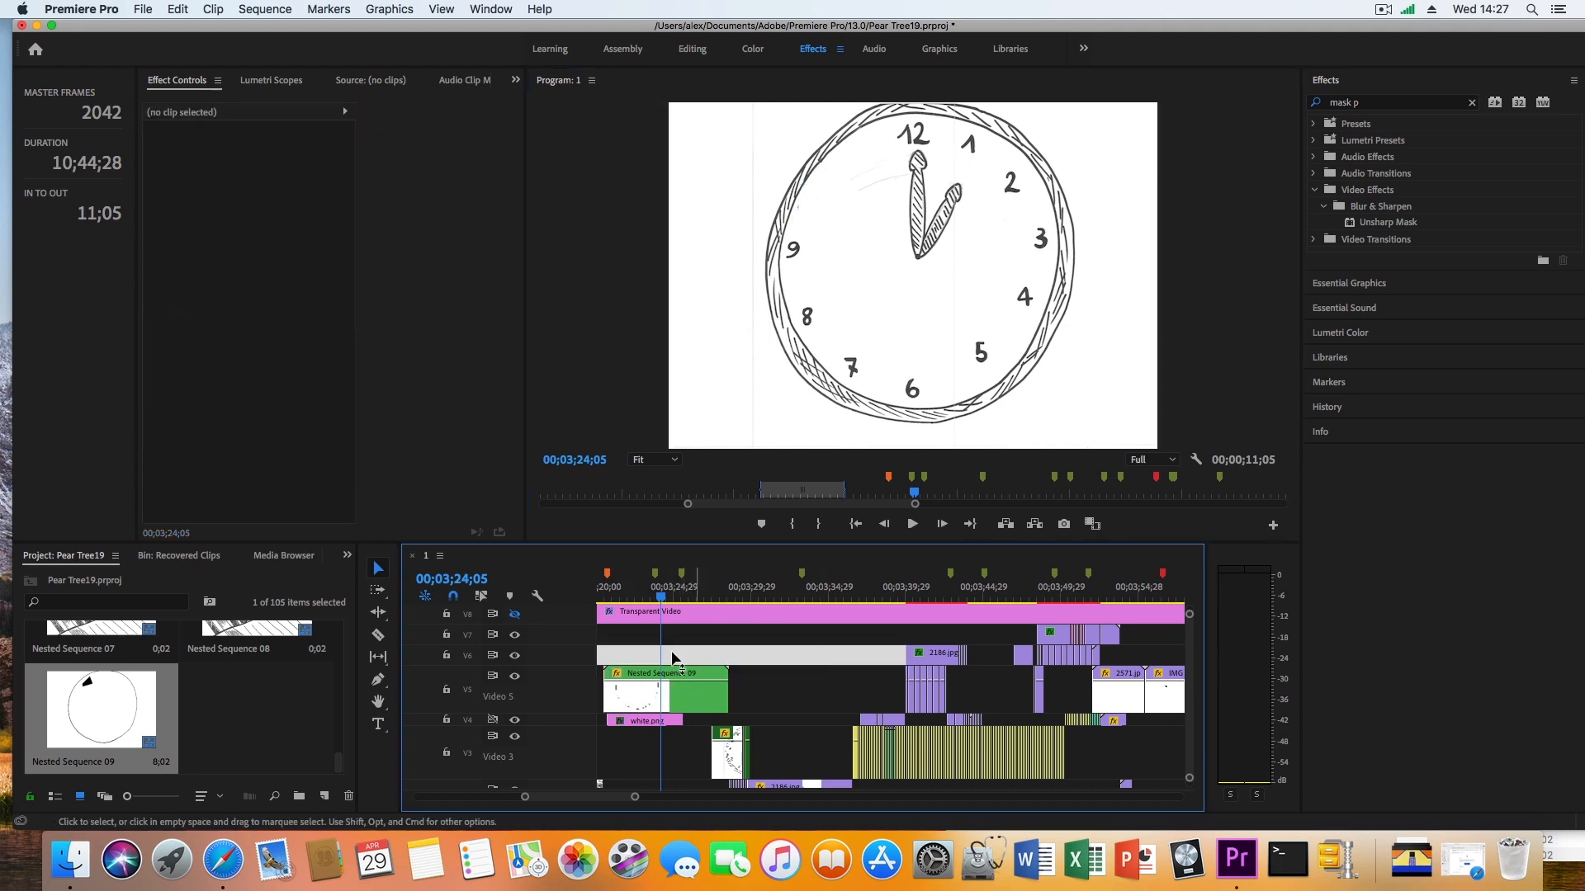
Select the Nested Sequence 09 clip to view its inverted mask in Effect Controls
click(662, 693)
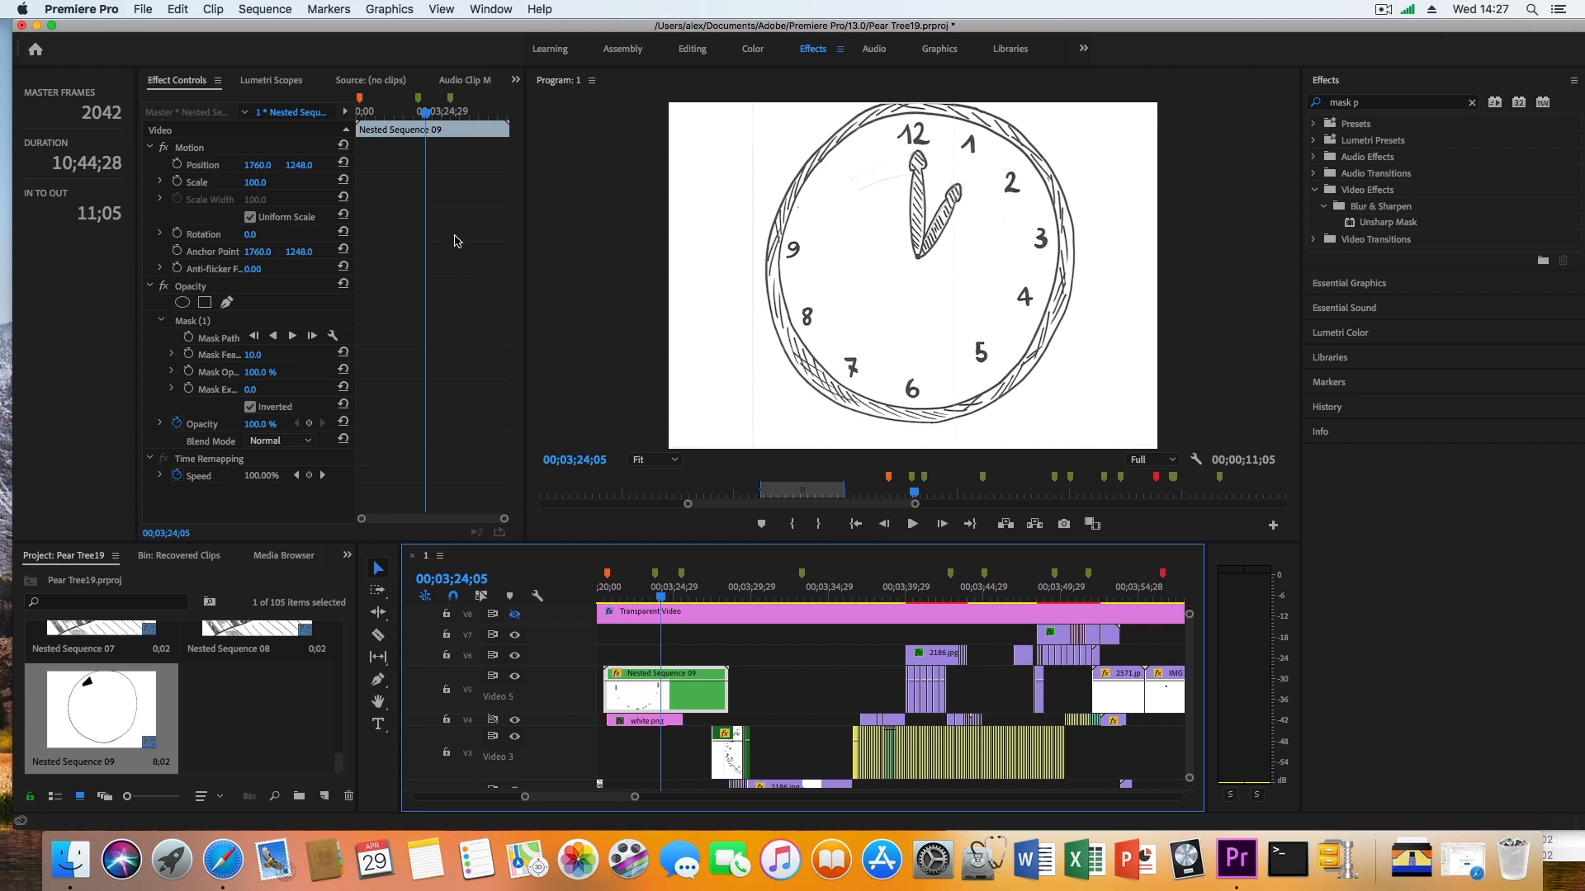
mouse_move(842, 203)
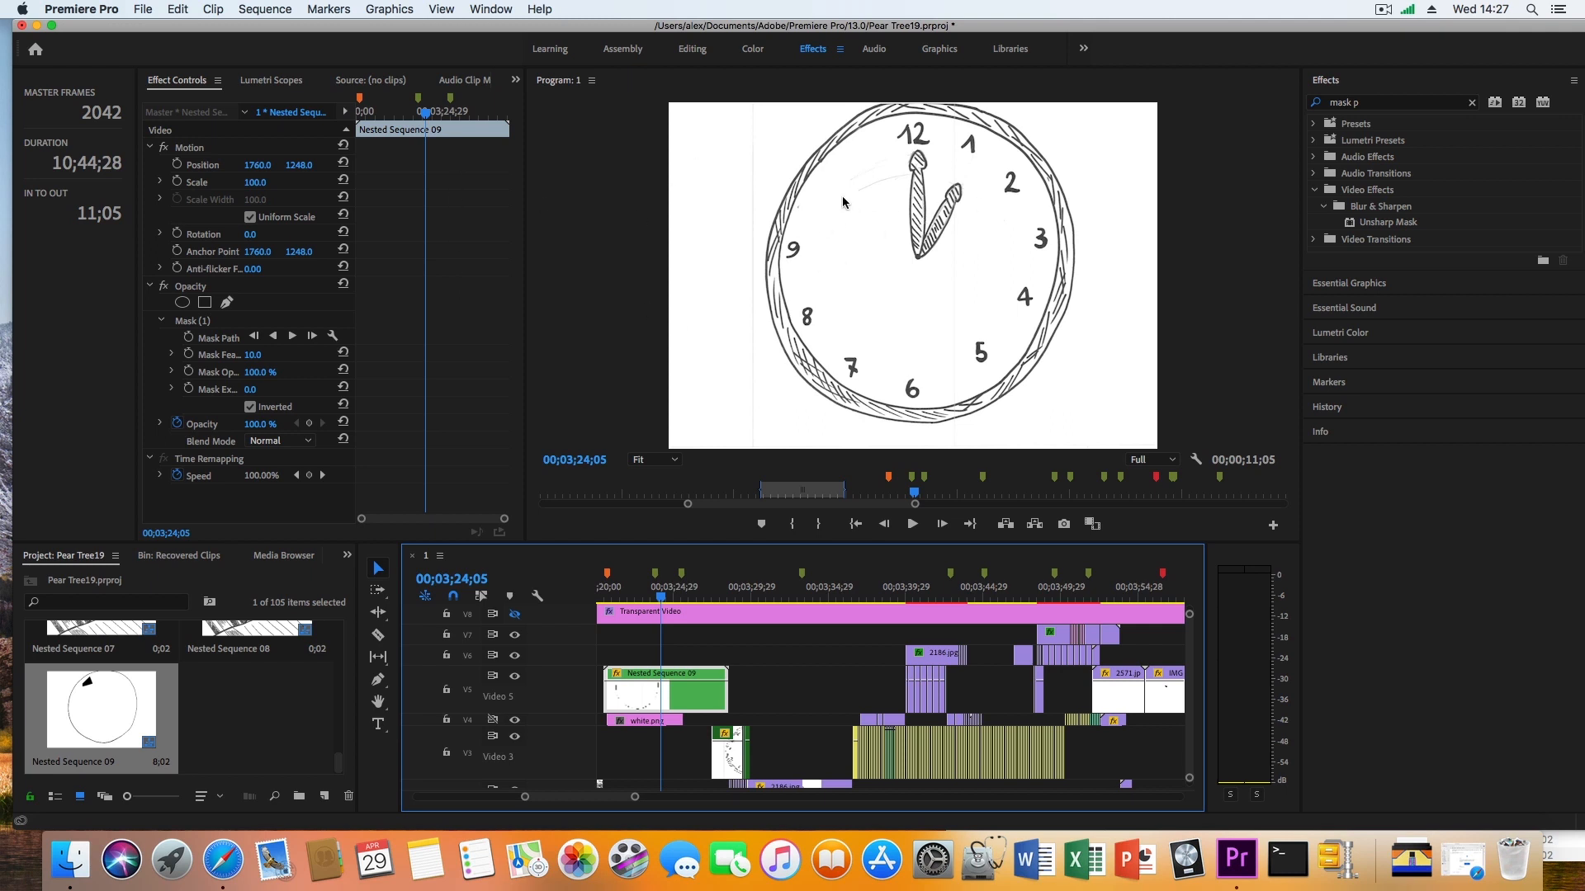